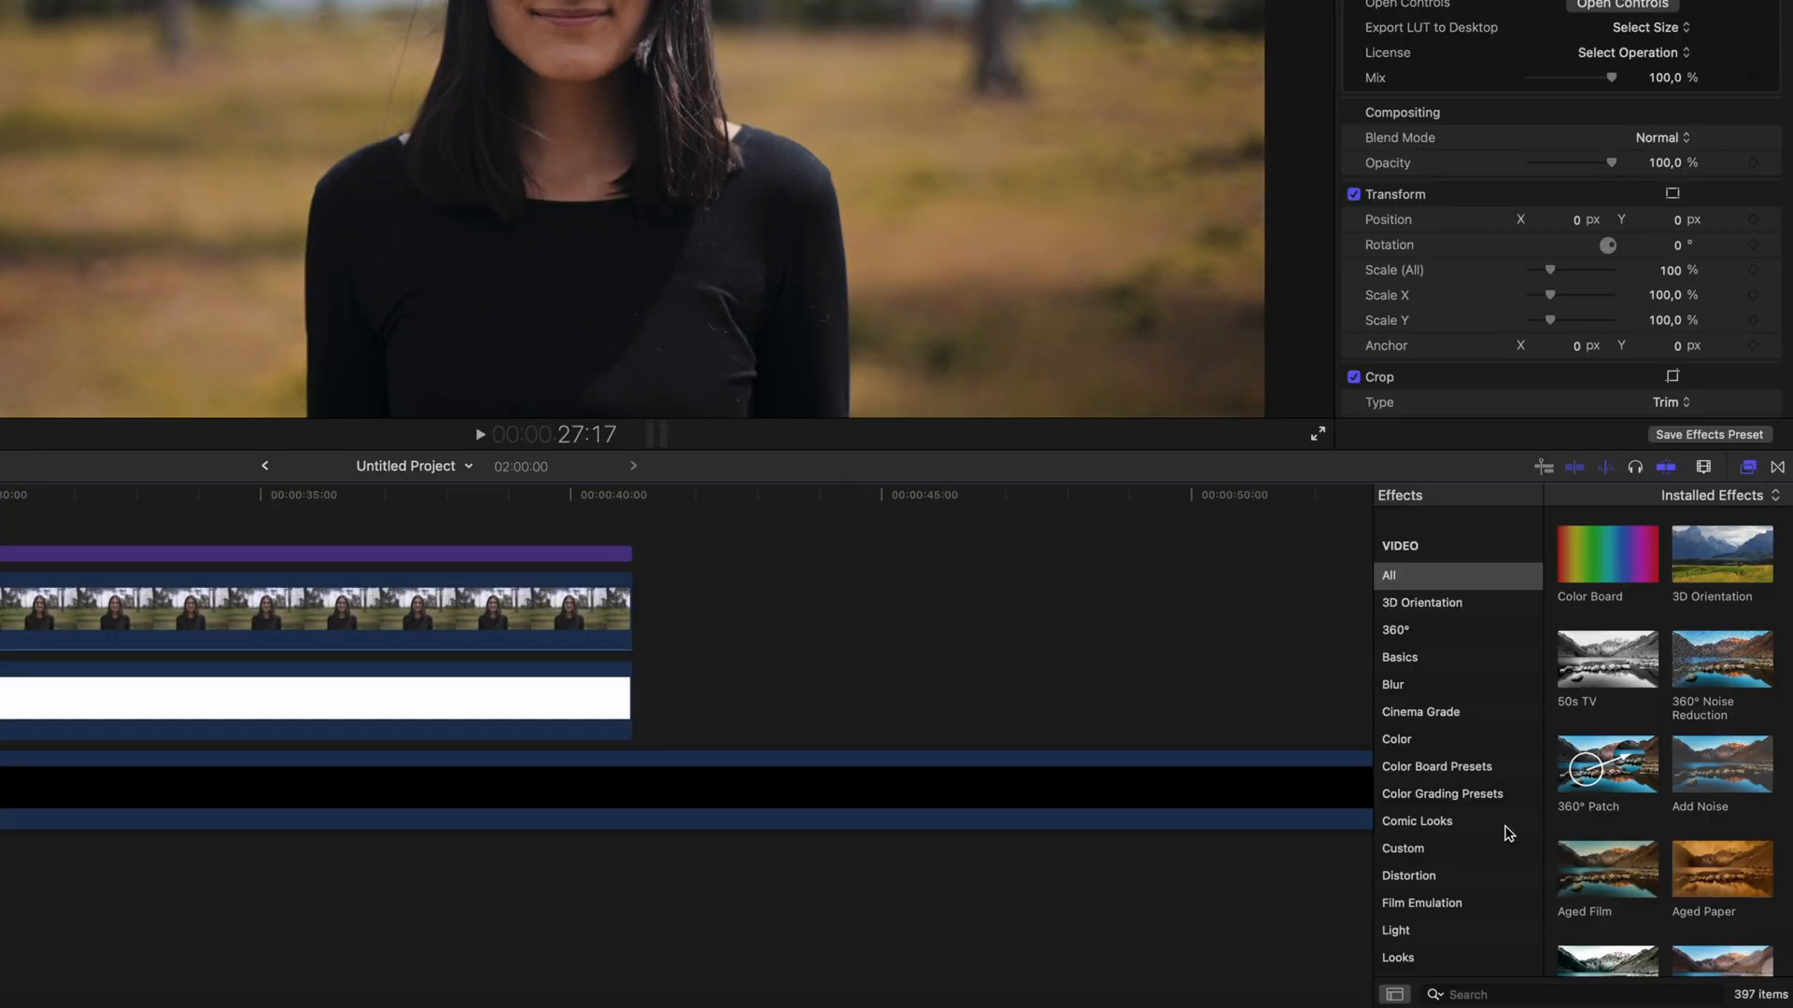
Find the Magnetic Mask effect in the Effects browser by searching 'magne'.
type("magnetic mask")
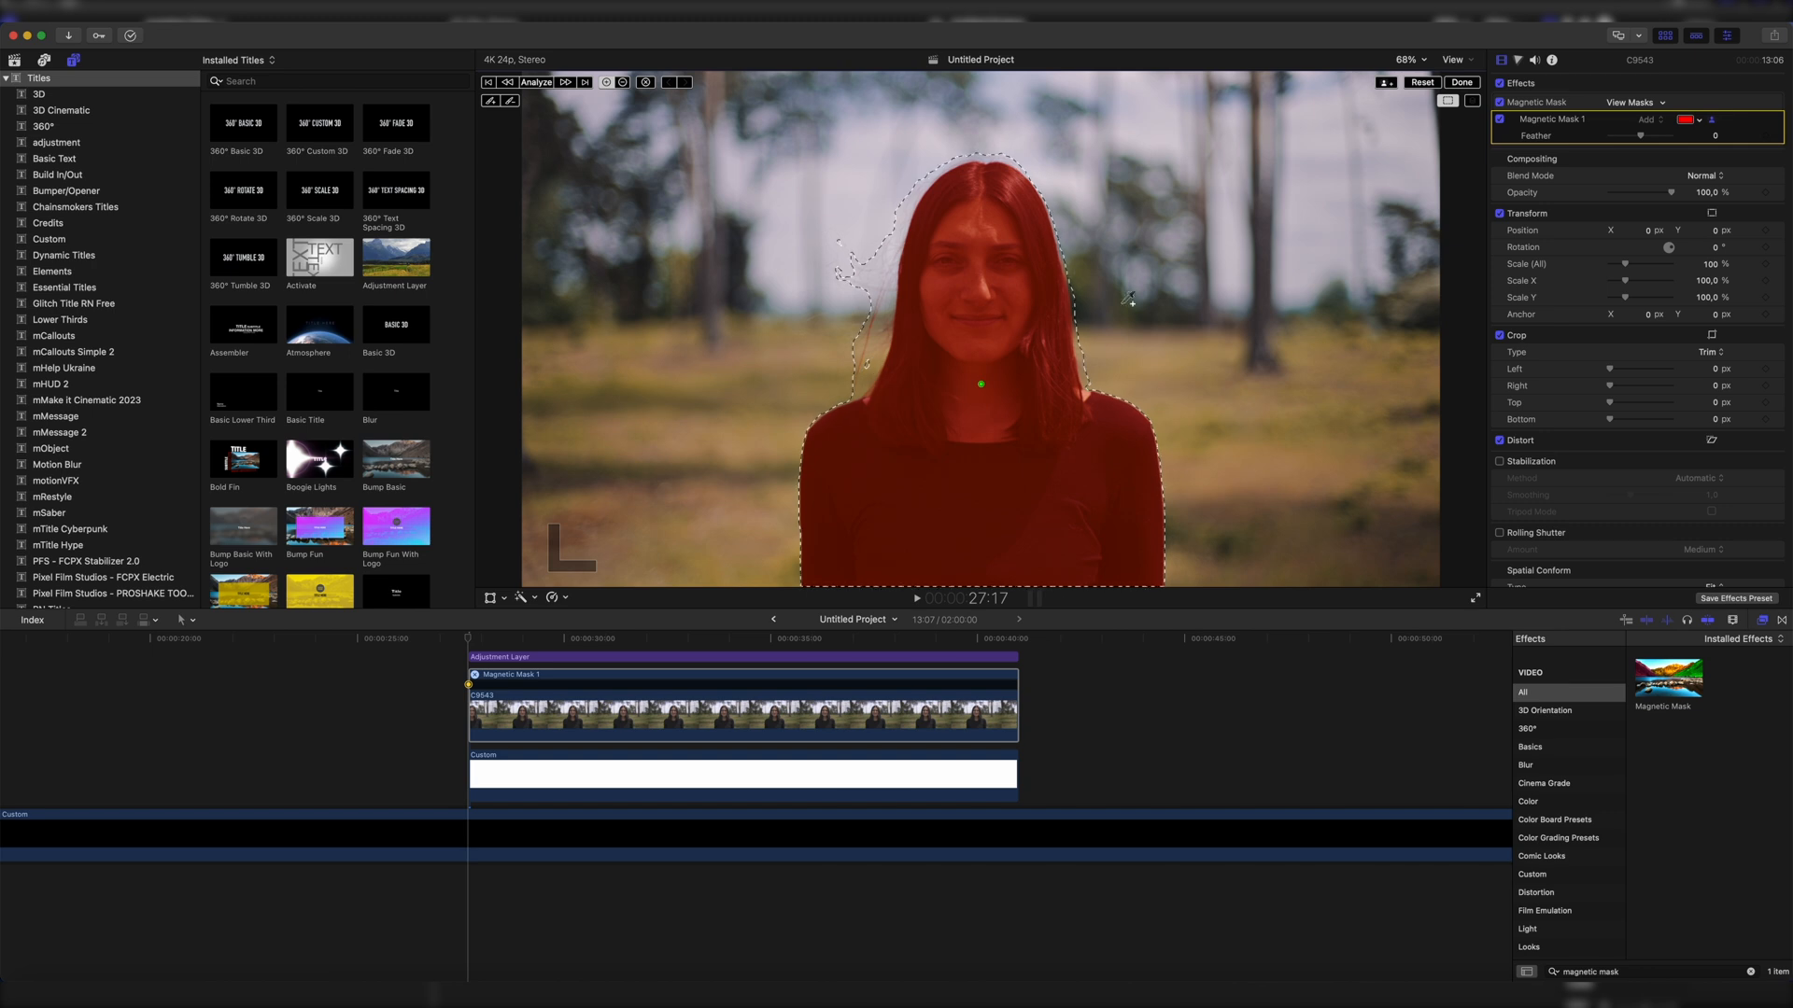
mouse_move(1320, 221)
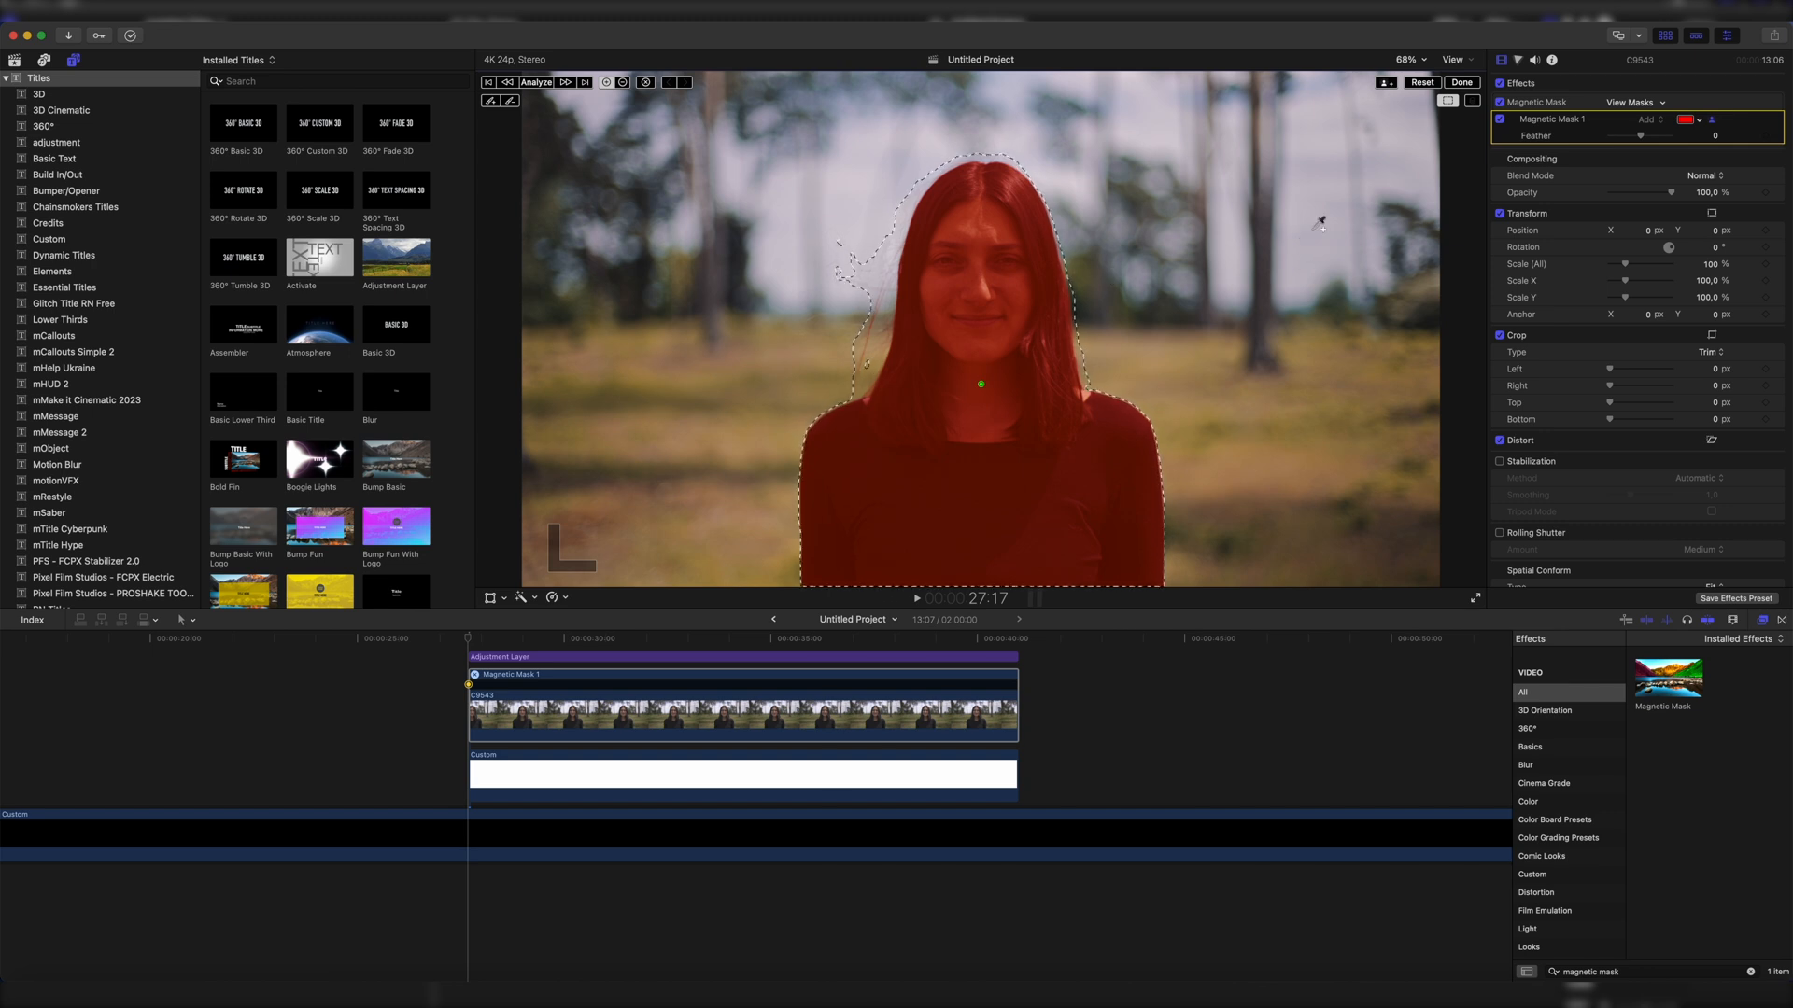
Preview the isolated woman, then toggle her Magnetic Mask to compare with the original shot.
left_click(1460, 80)
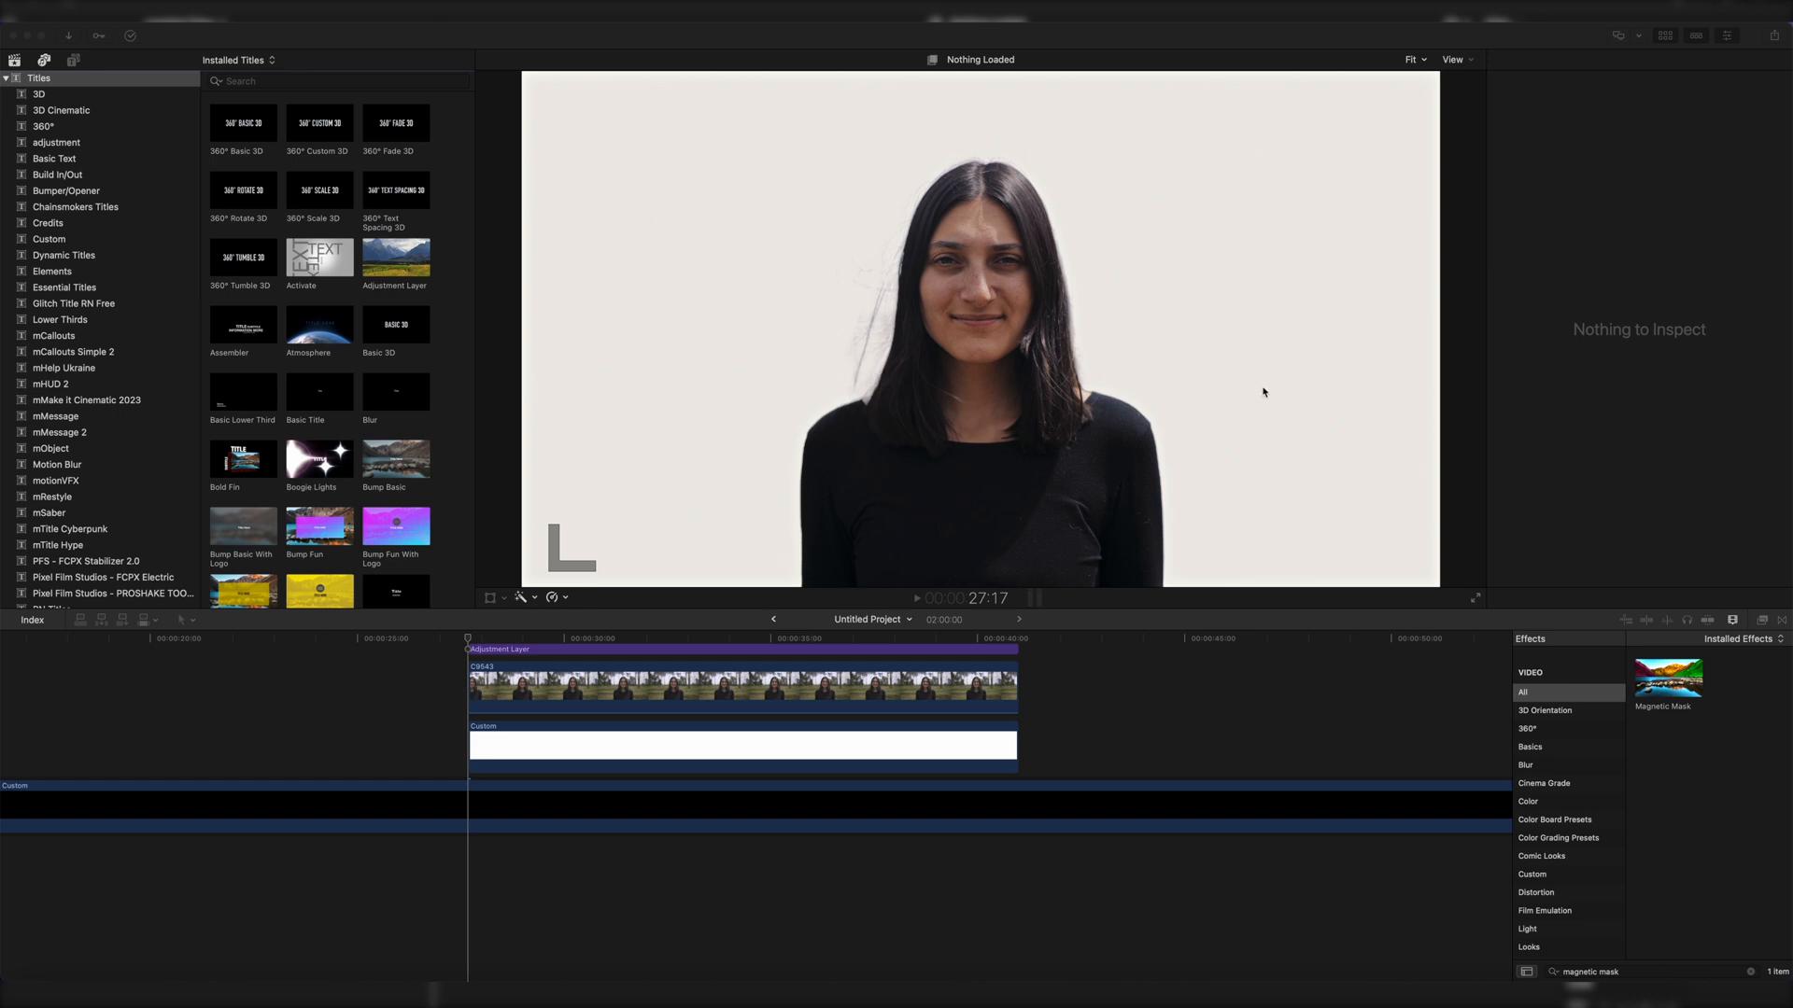
mouse_move(1236, 430)
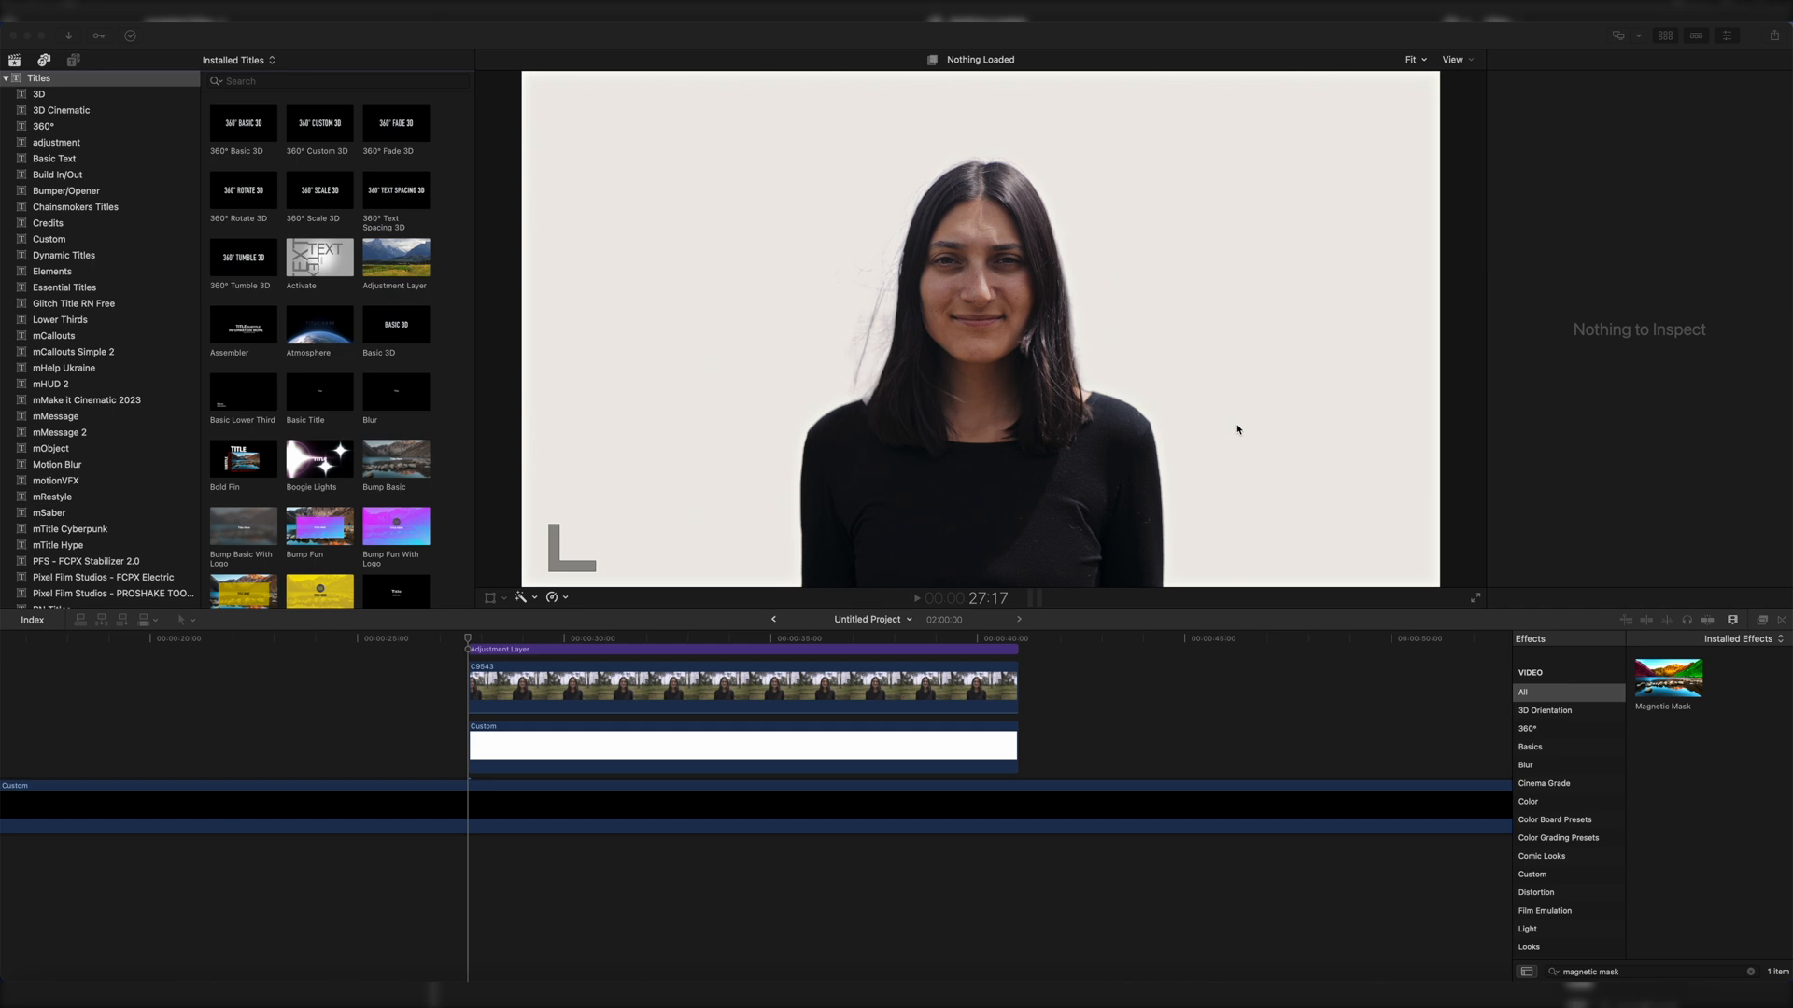
left_click(741, 686)
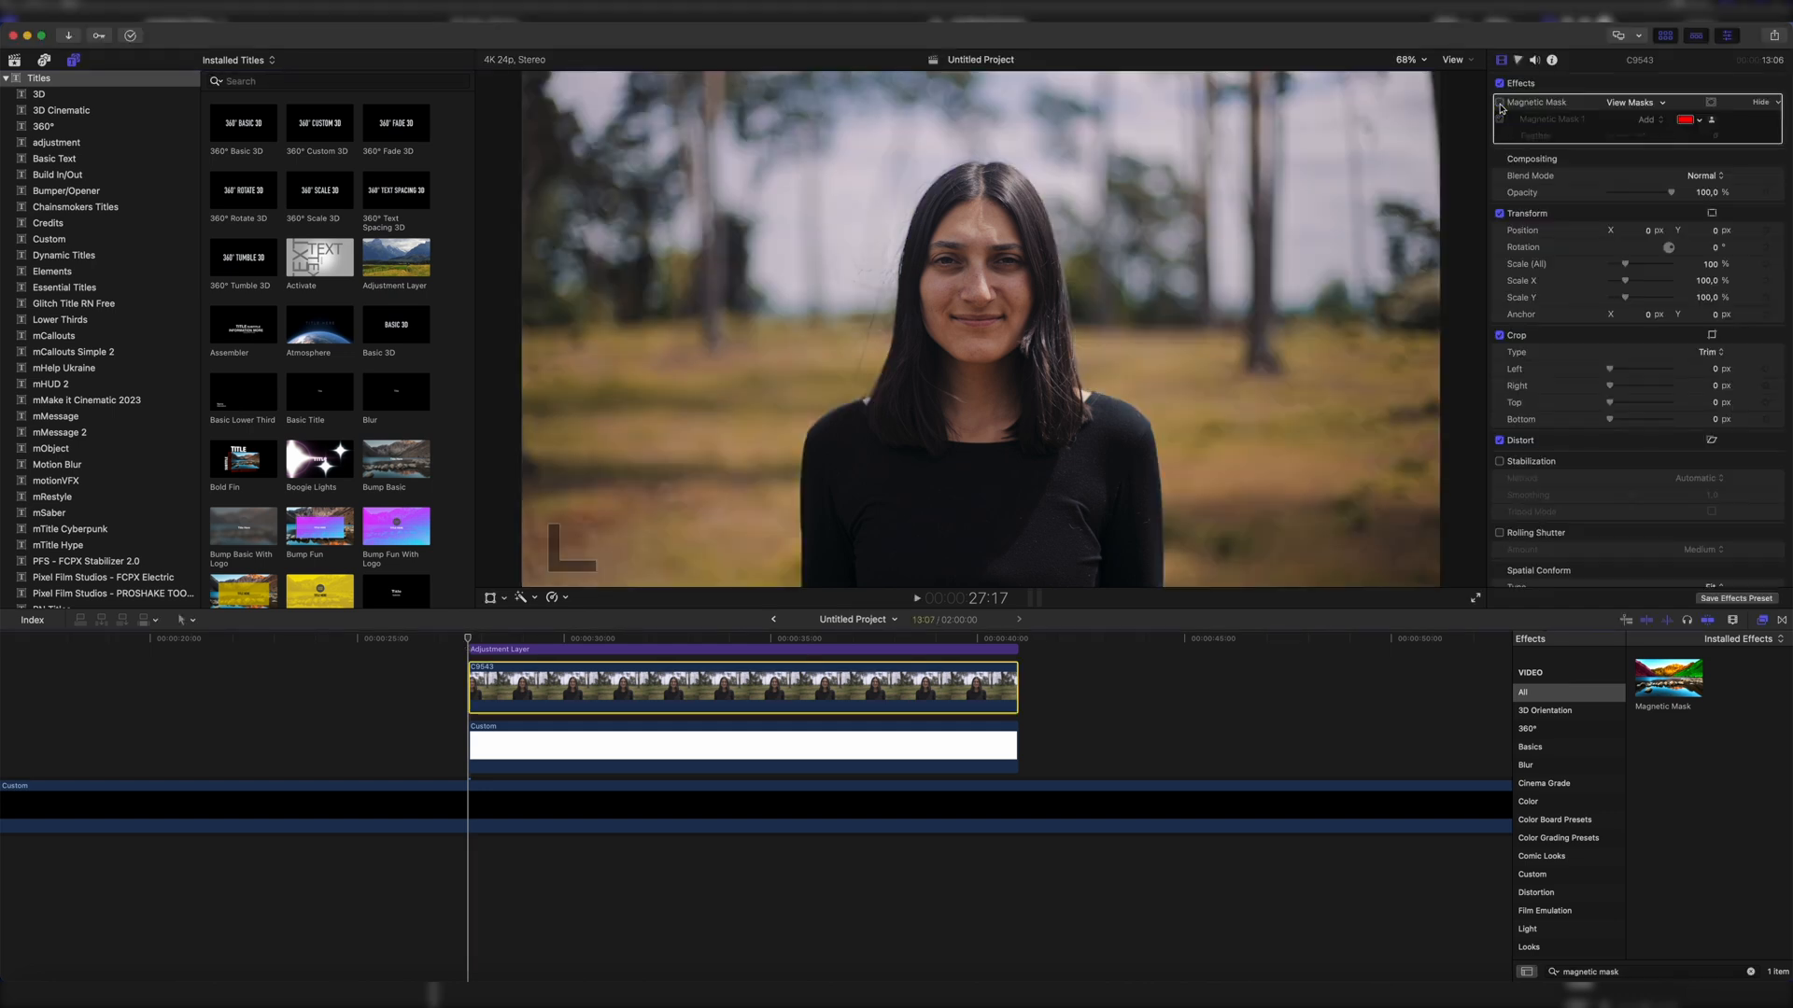
left_click(1500, 119)
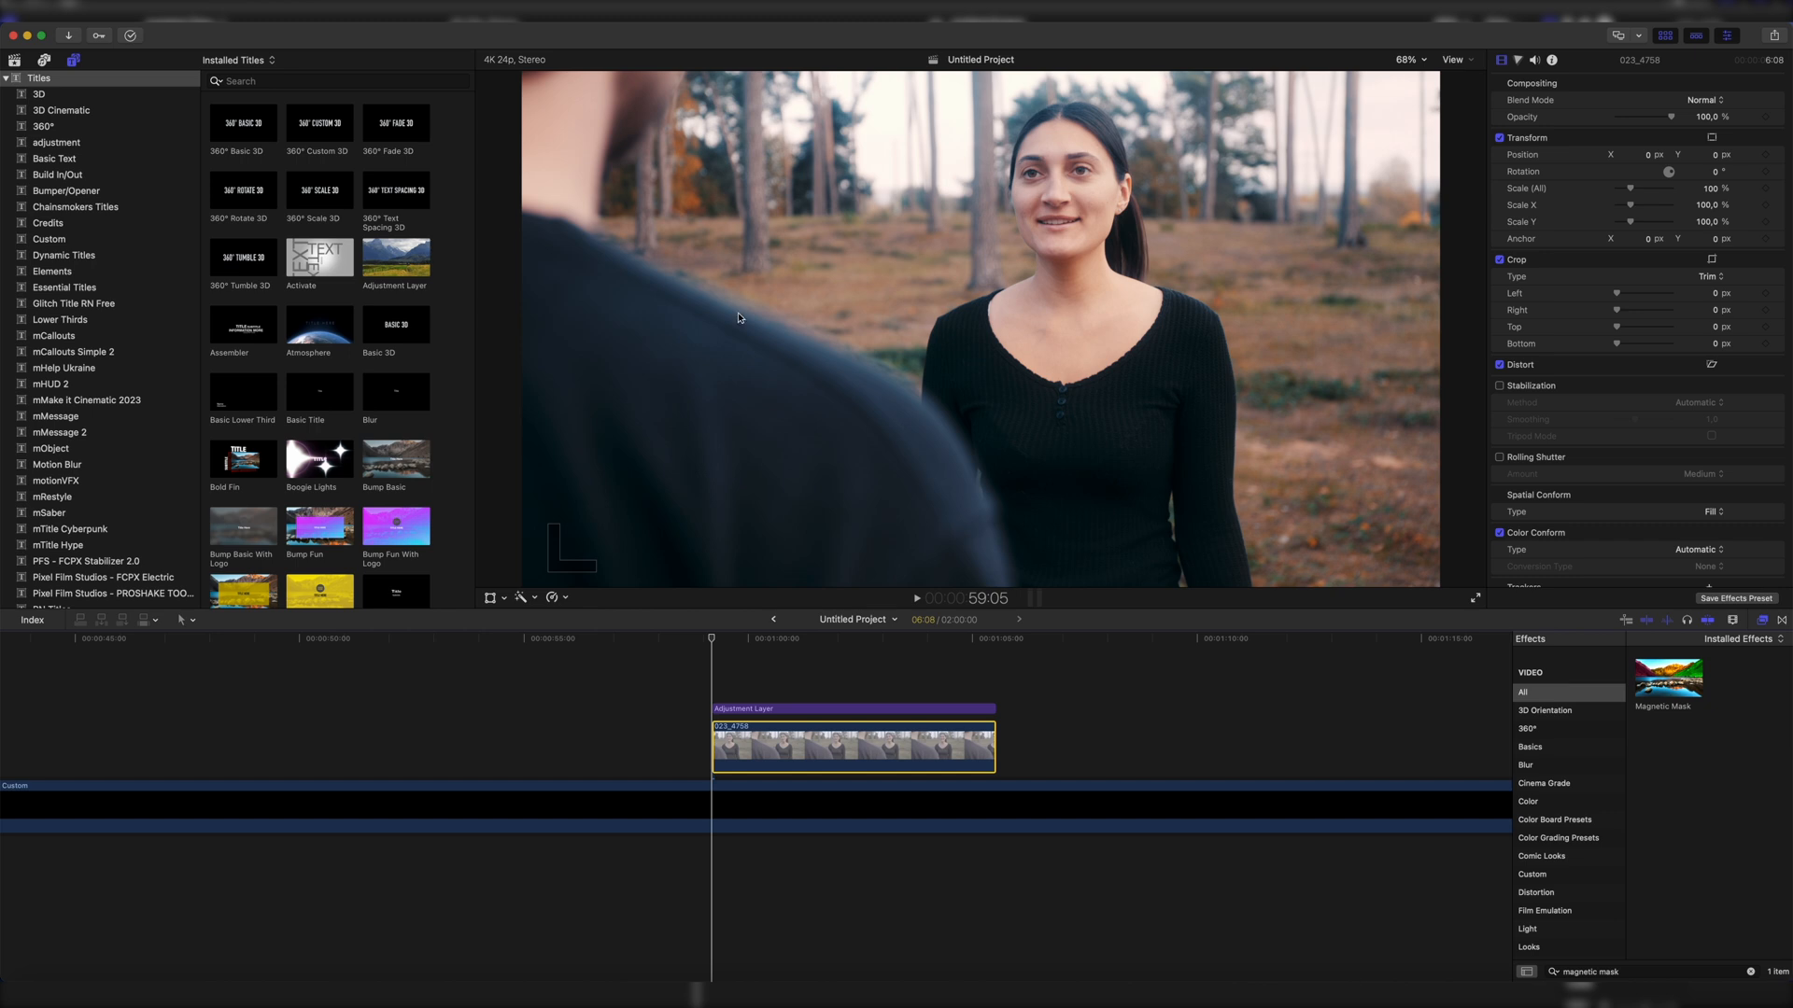
mouse_move(896, 385)
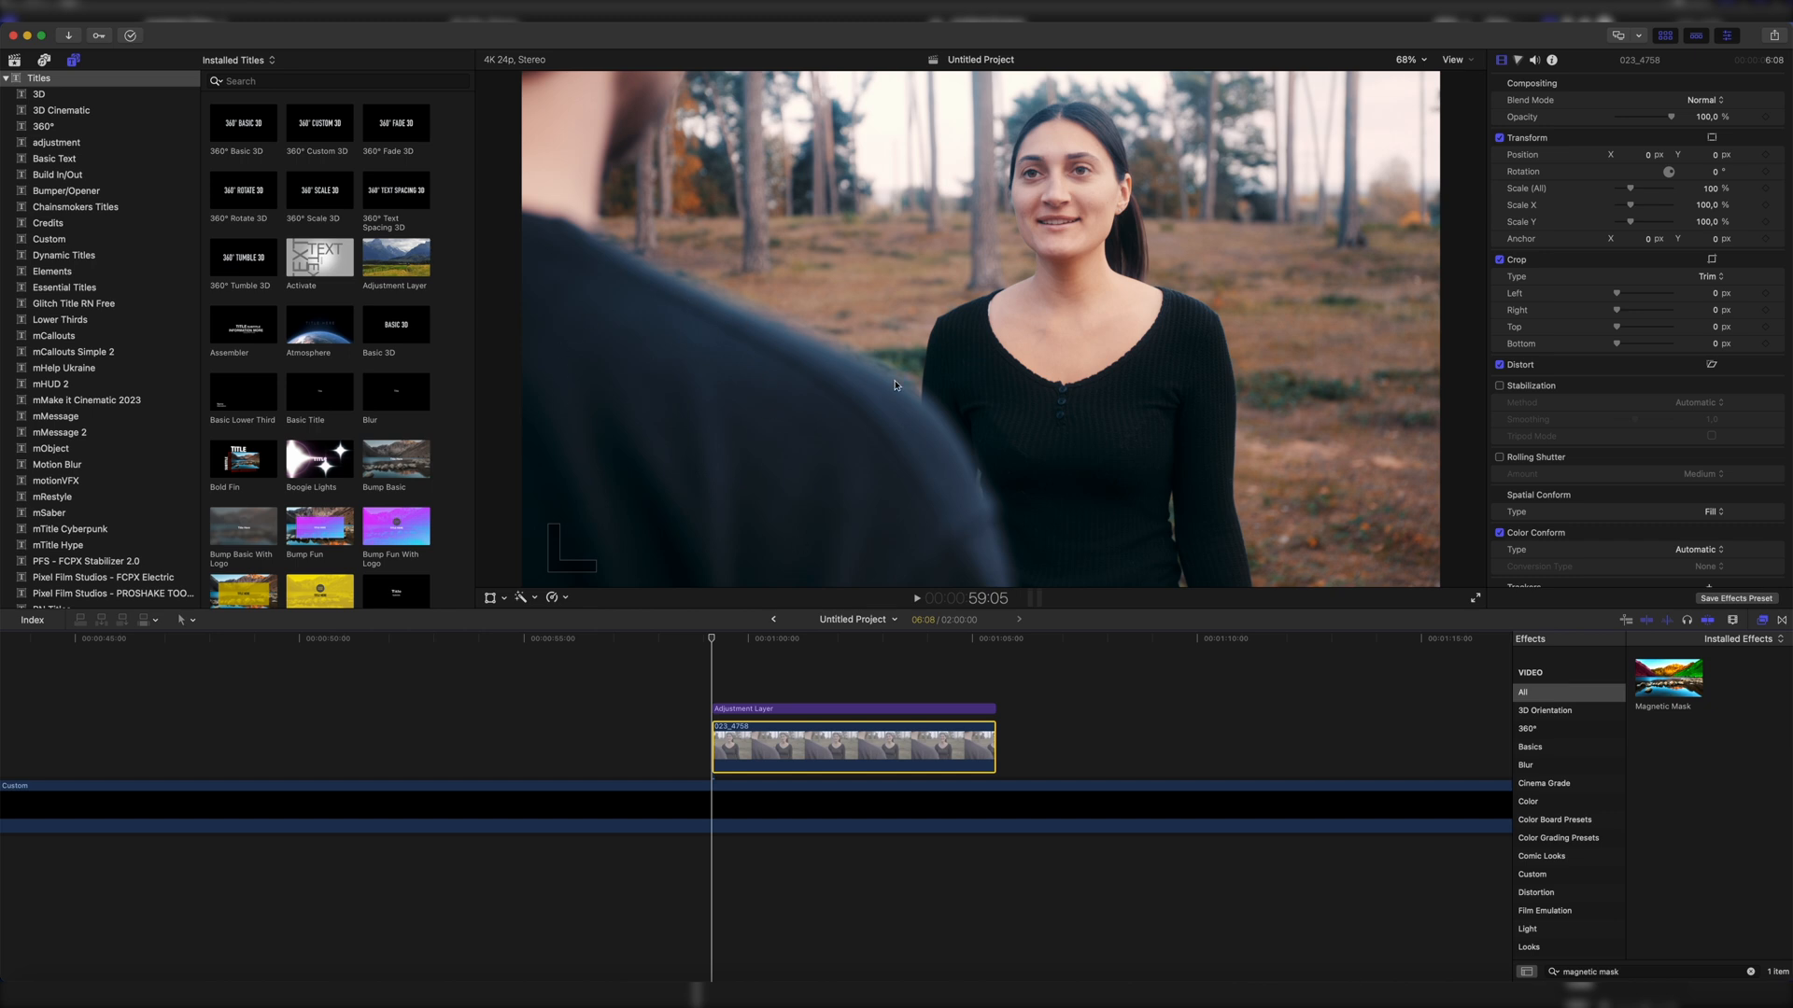
mouse_move(771, 379)
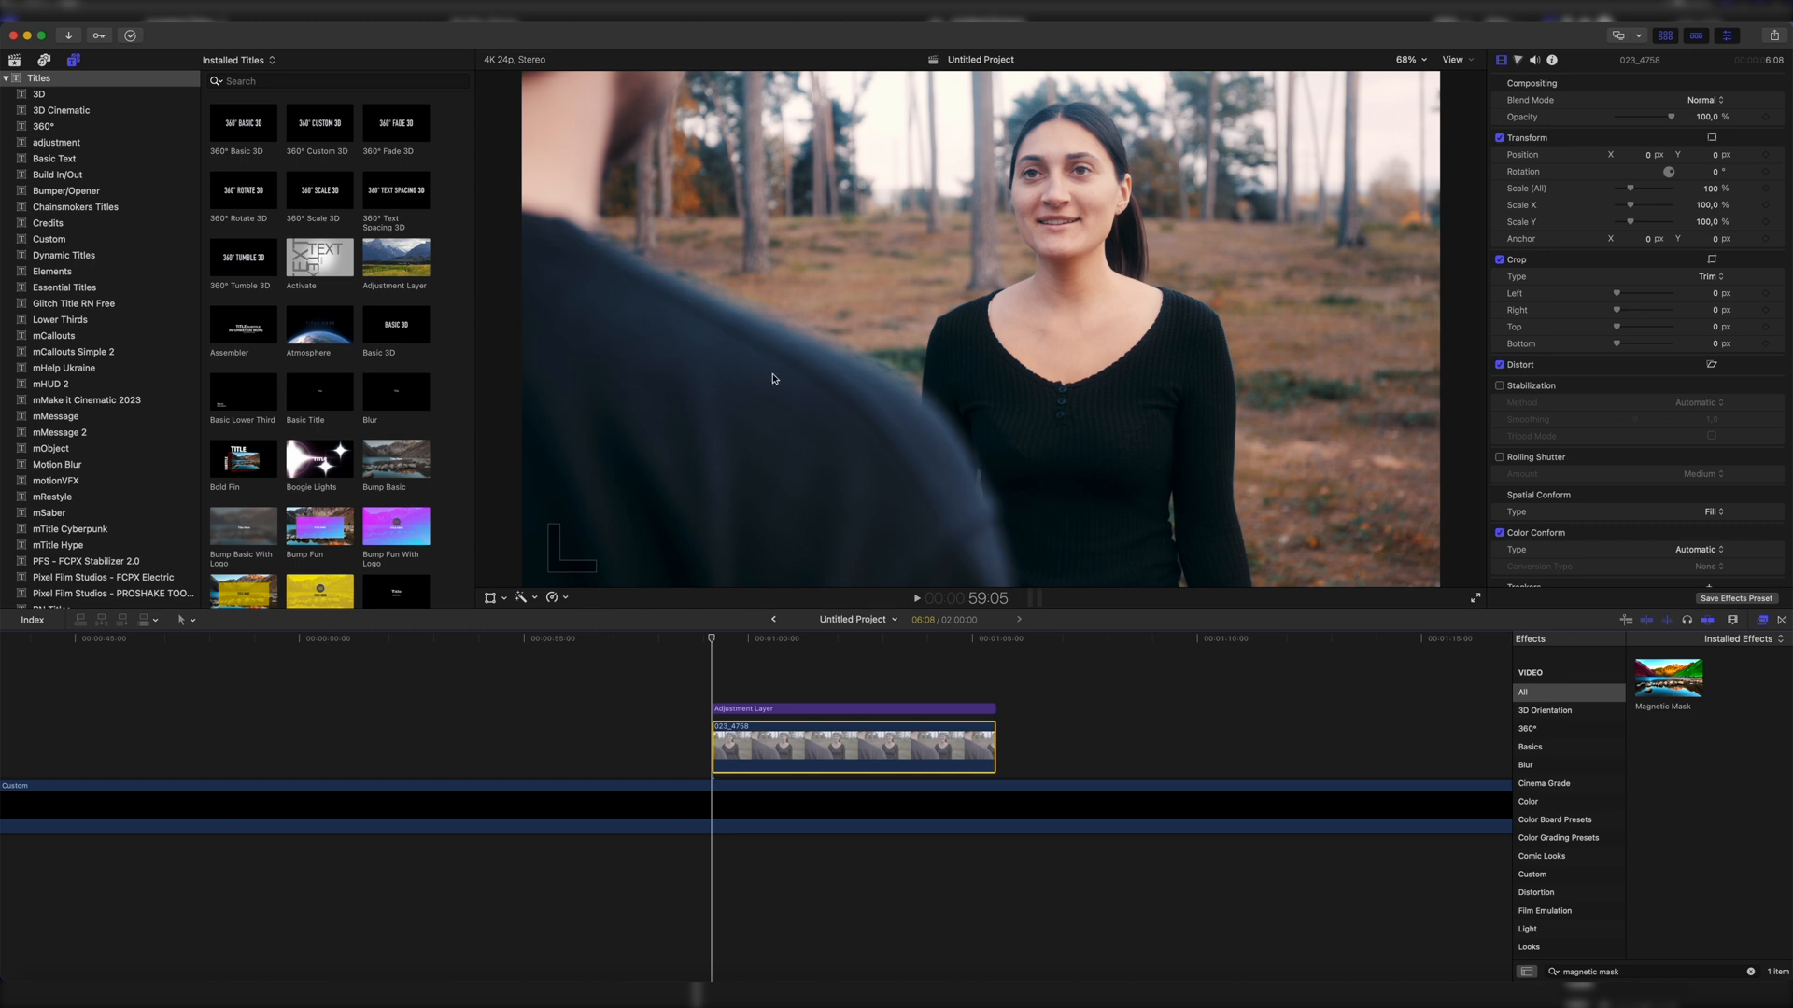
mouse_move(1677, 706)
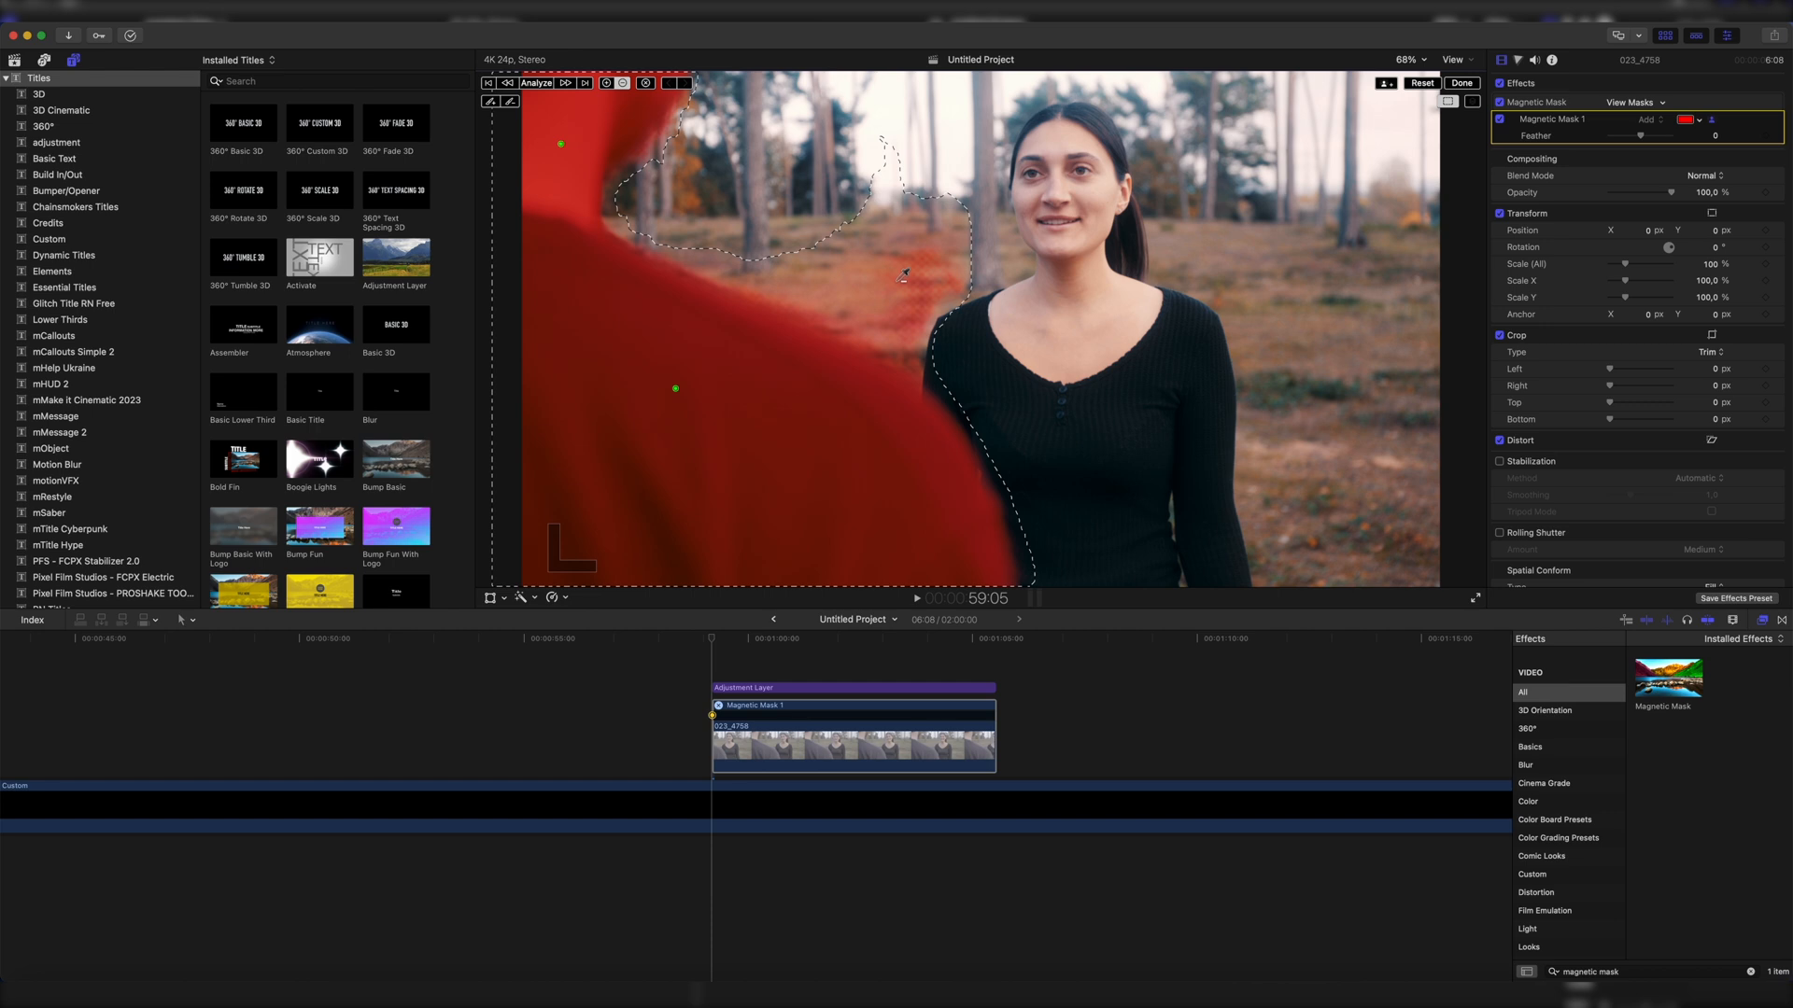
mouse_move(930, 275)
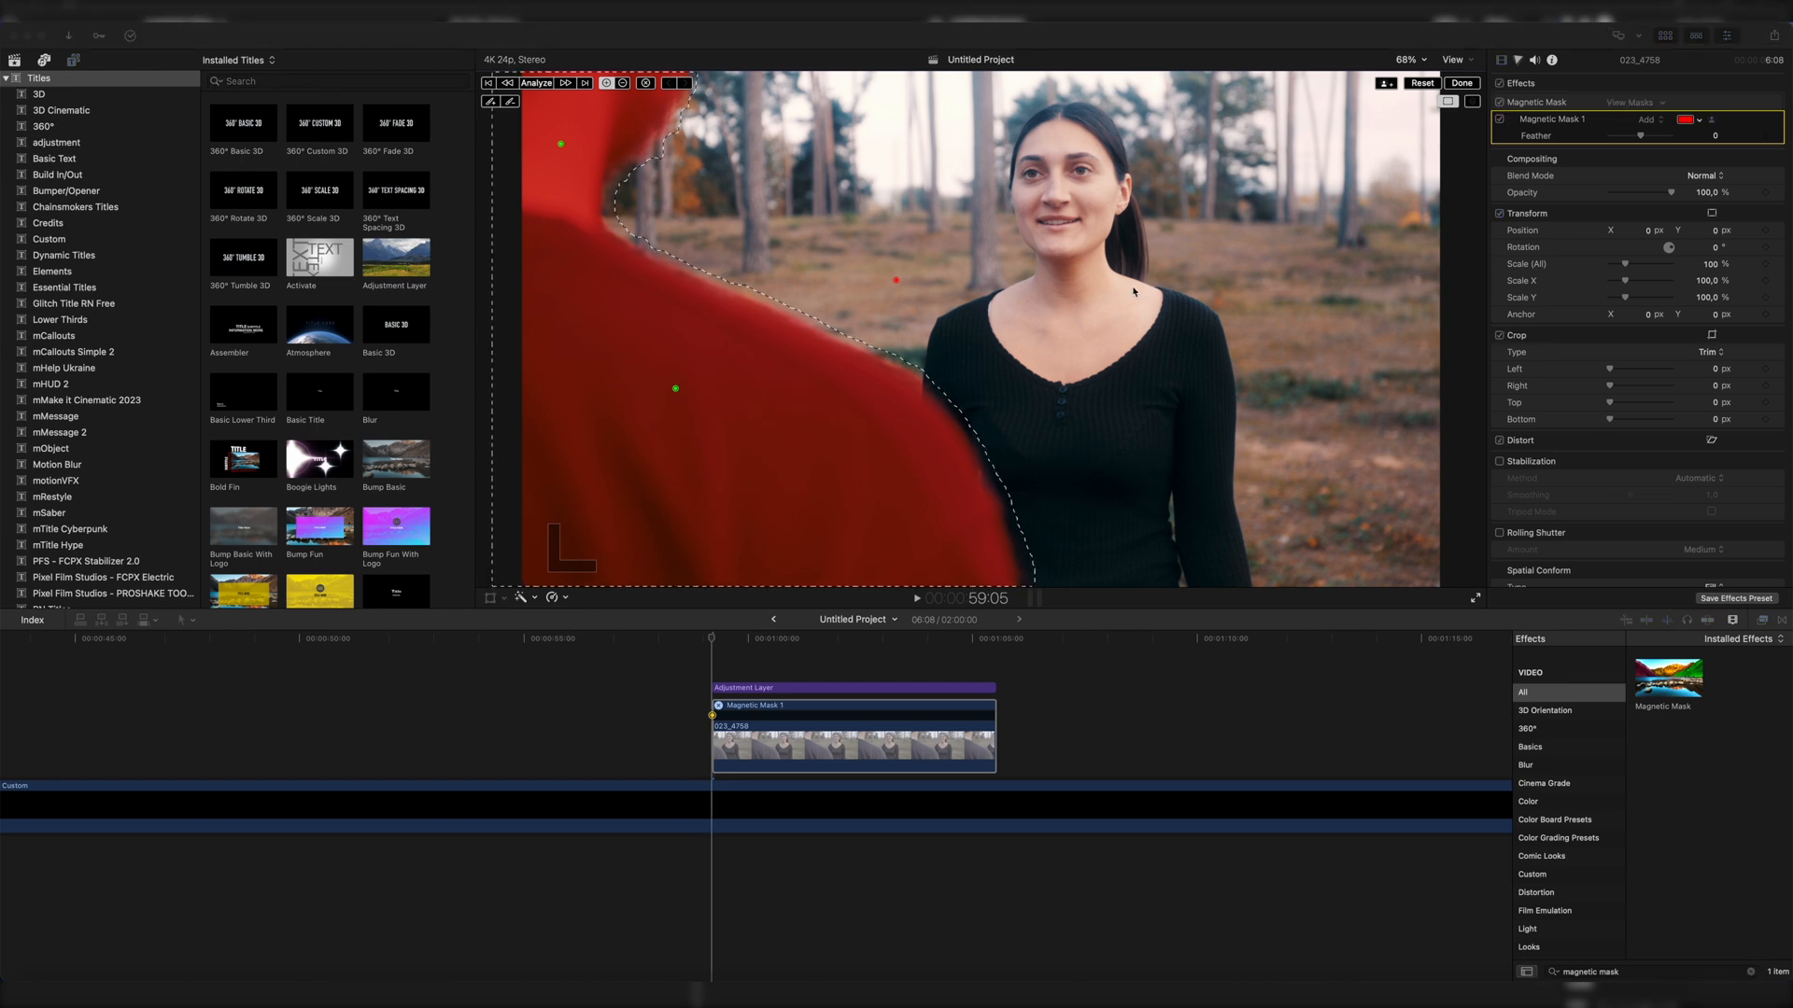
Finish mask editing, then lower the mask Feather to about -3 for a tighter edge.
left_click(1460, 82)
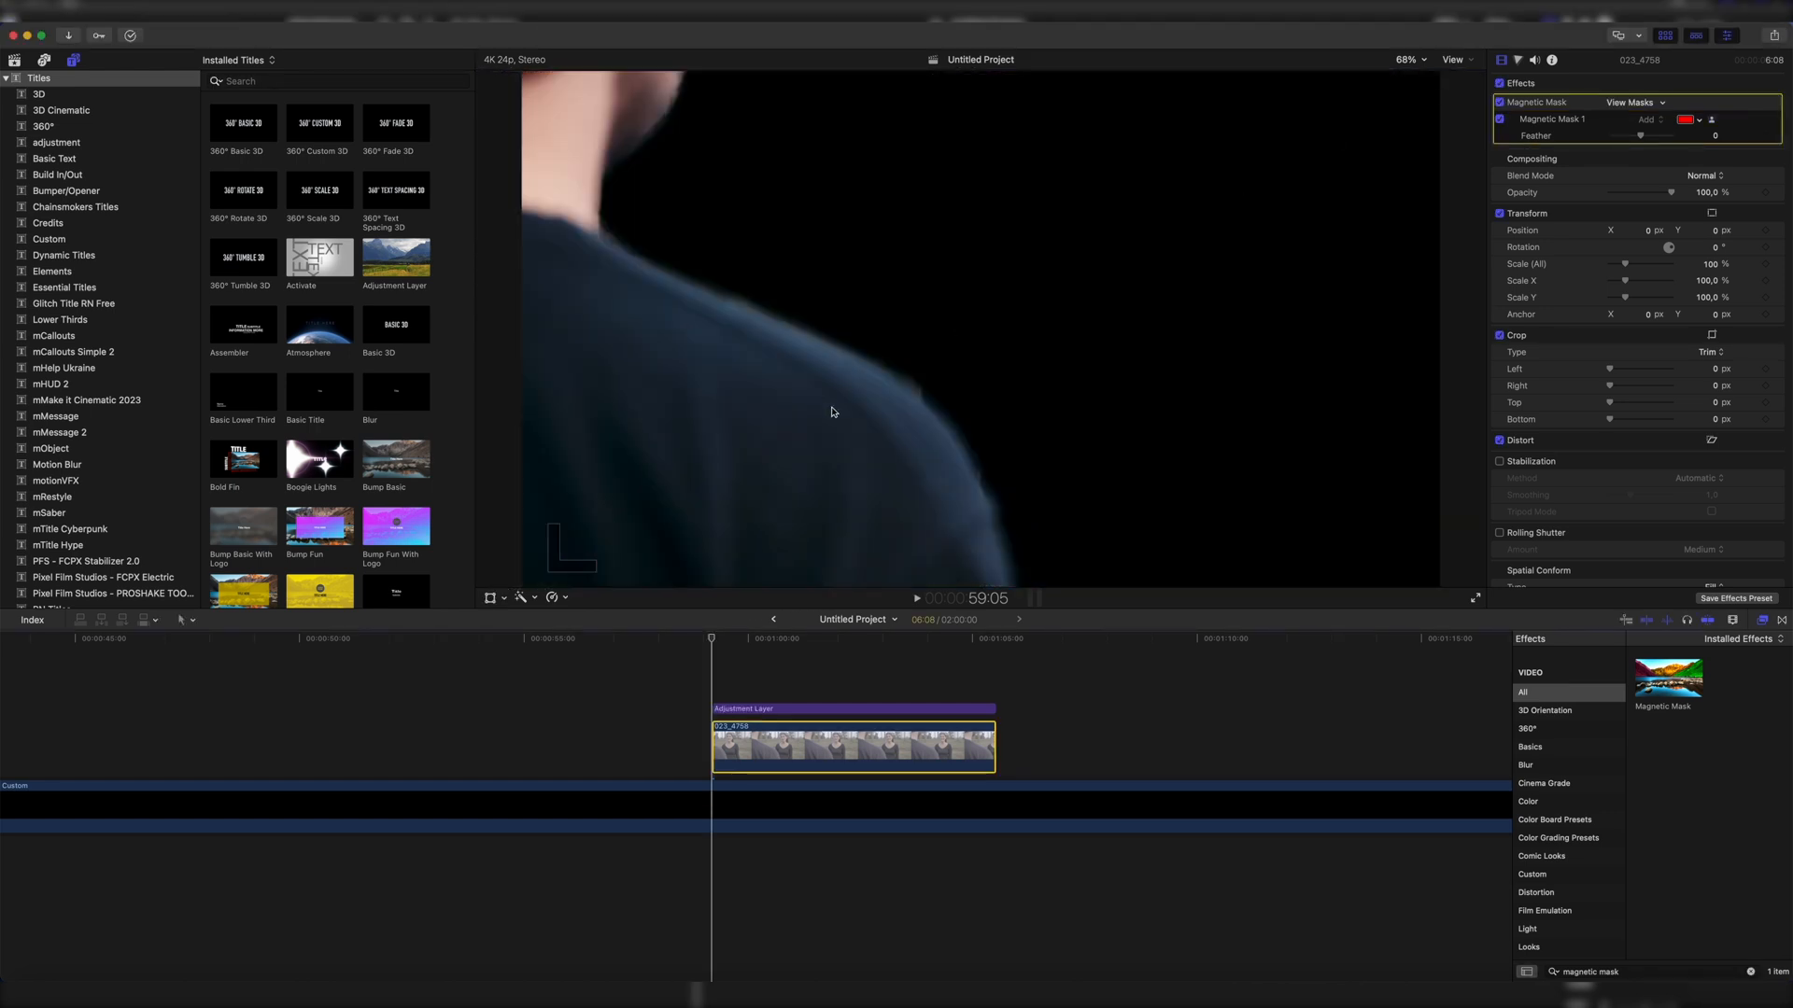
mouse_move(679, 409)
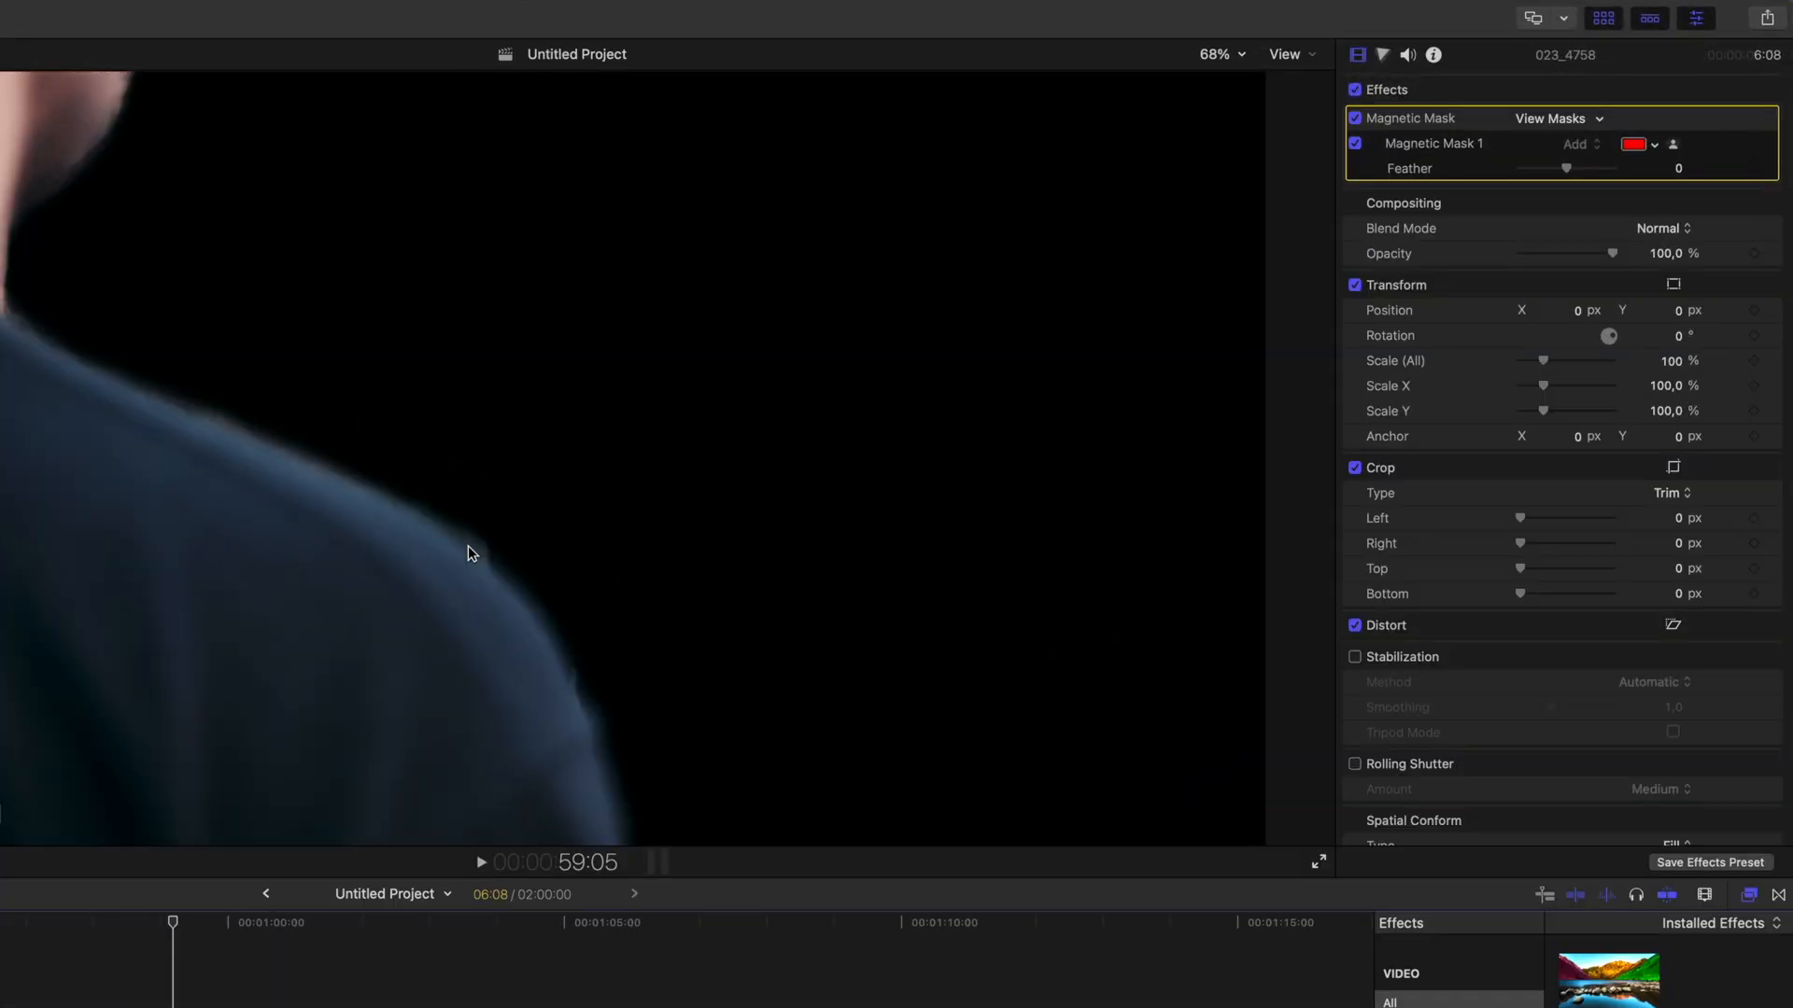
left_click_drag(1583, 168, 1566, 168)
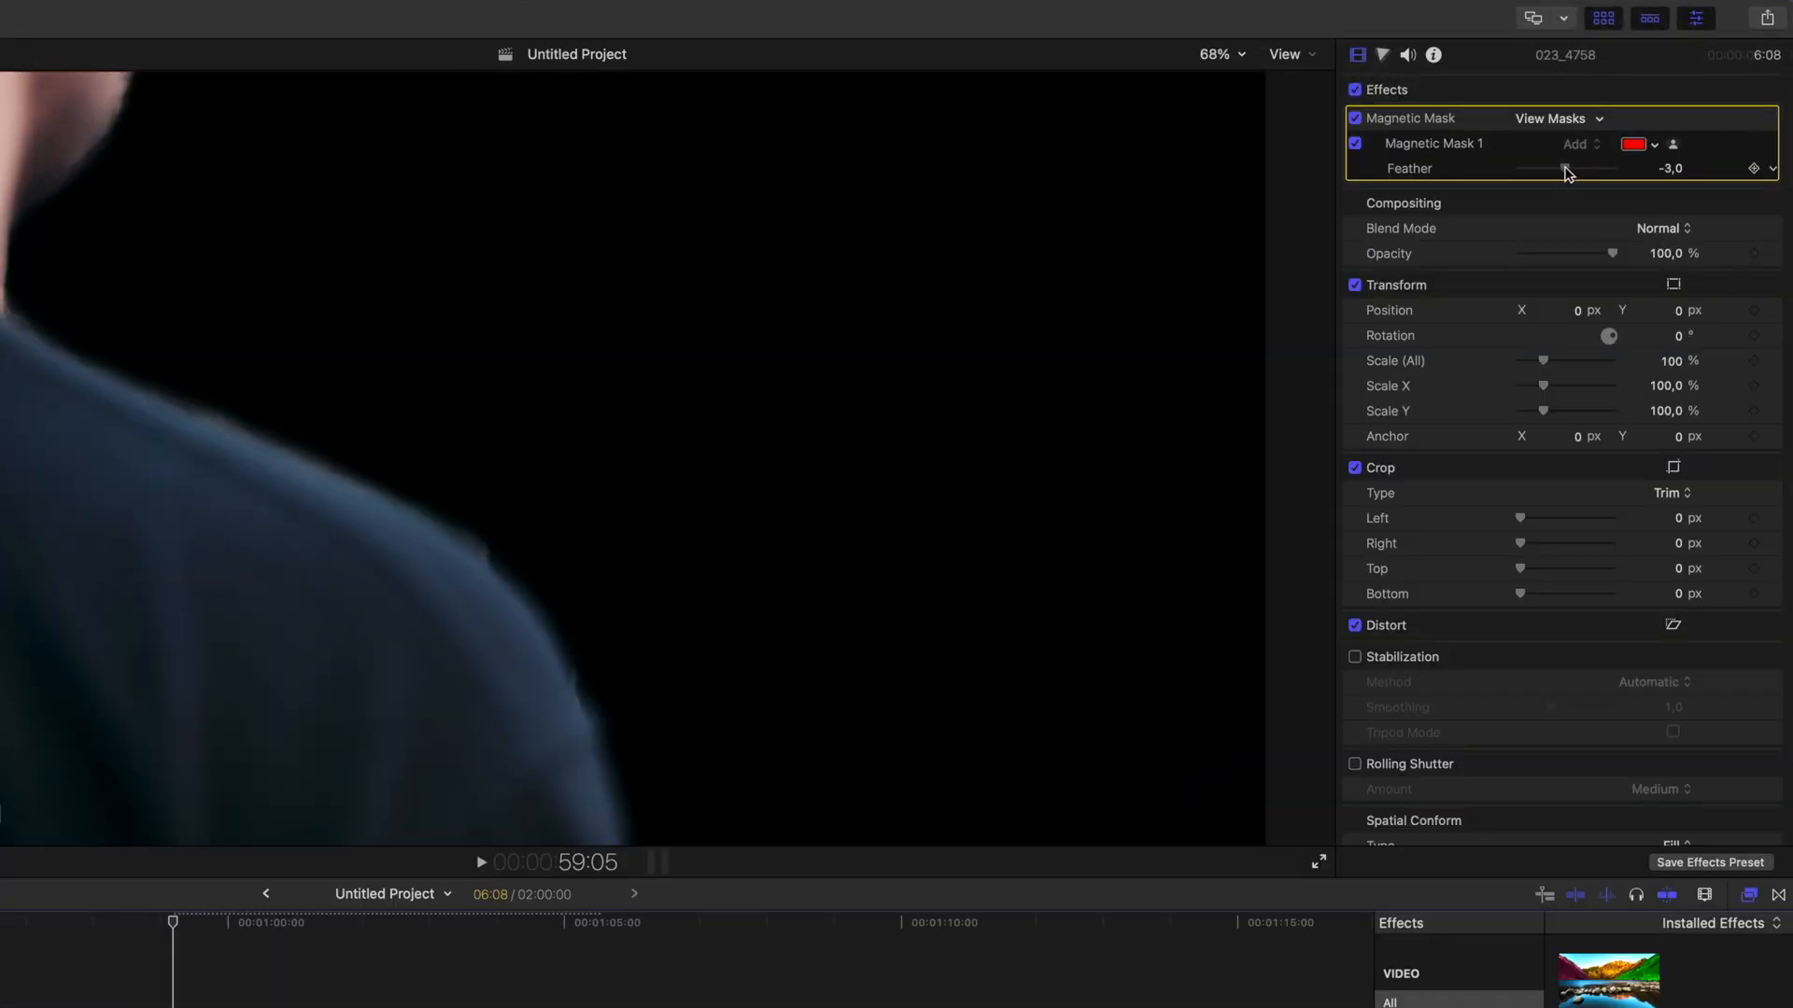
left_click_drag(1600, 168, 1520, 168)
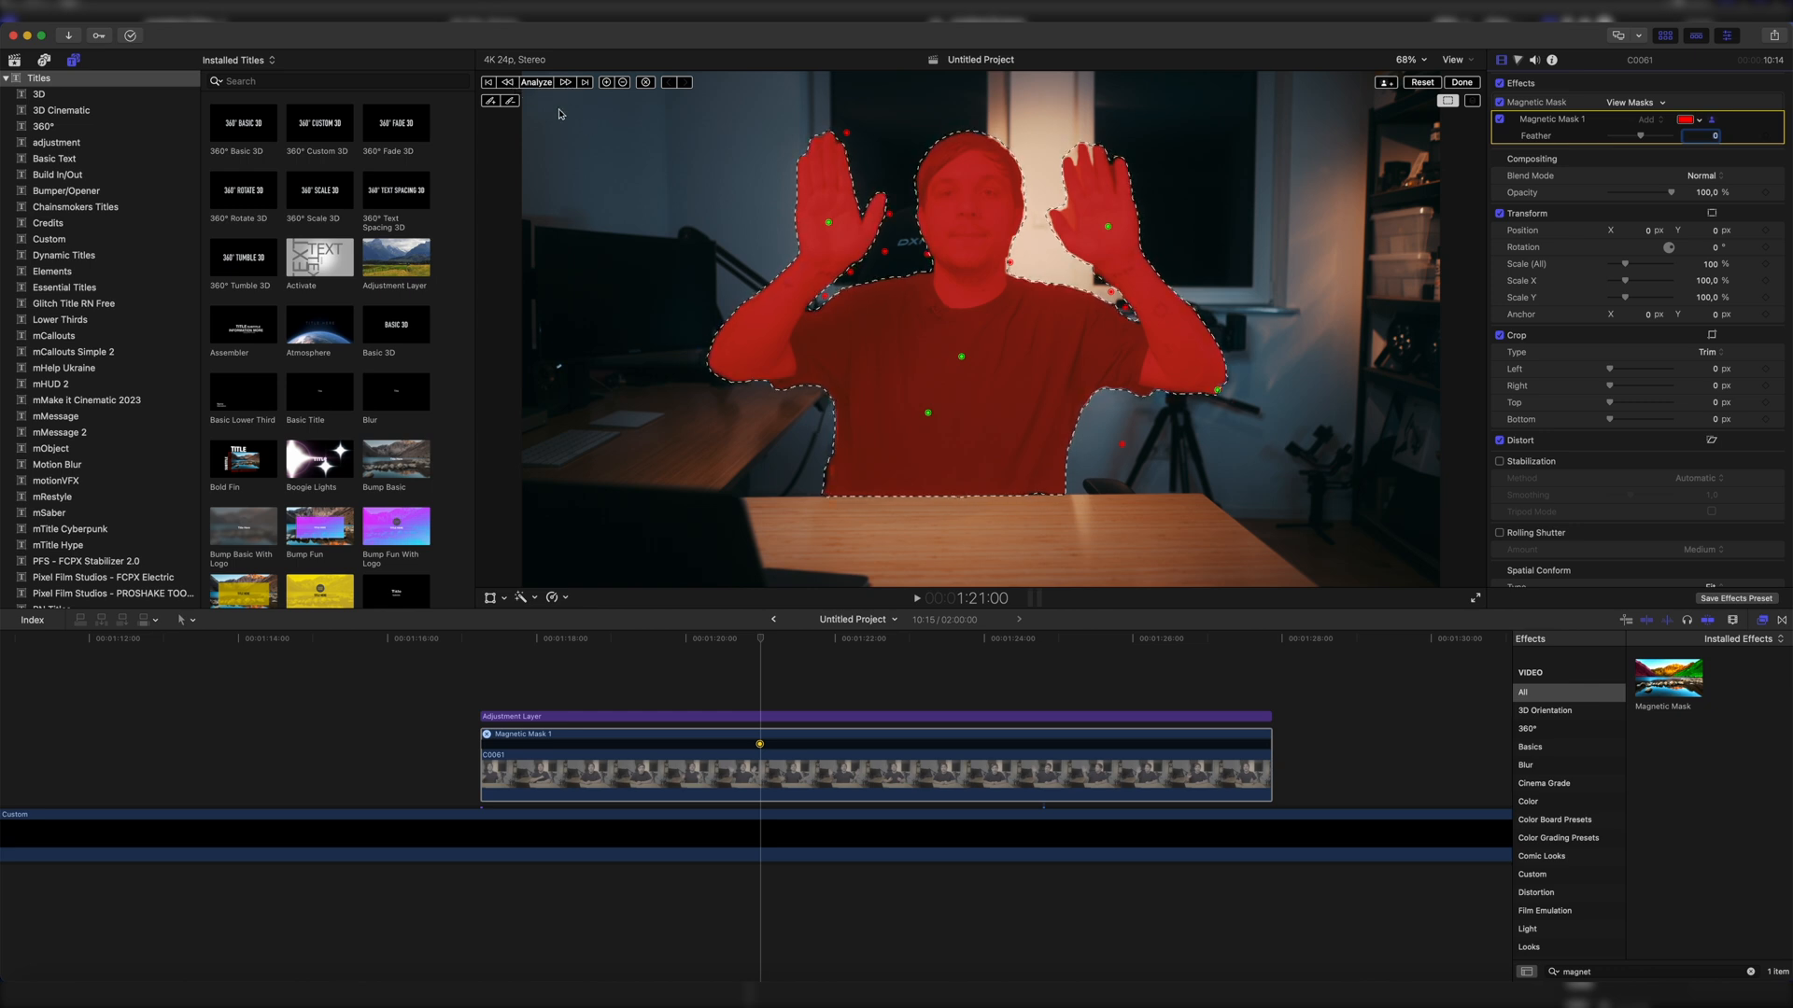
Start Analyze Forward to track the man's mask through clip C0061.
left_click(506, 81)
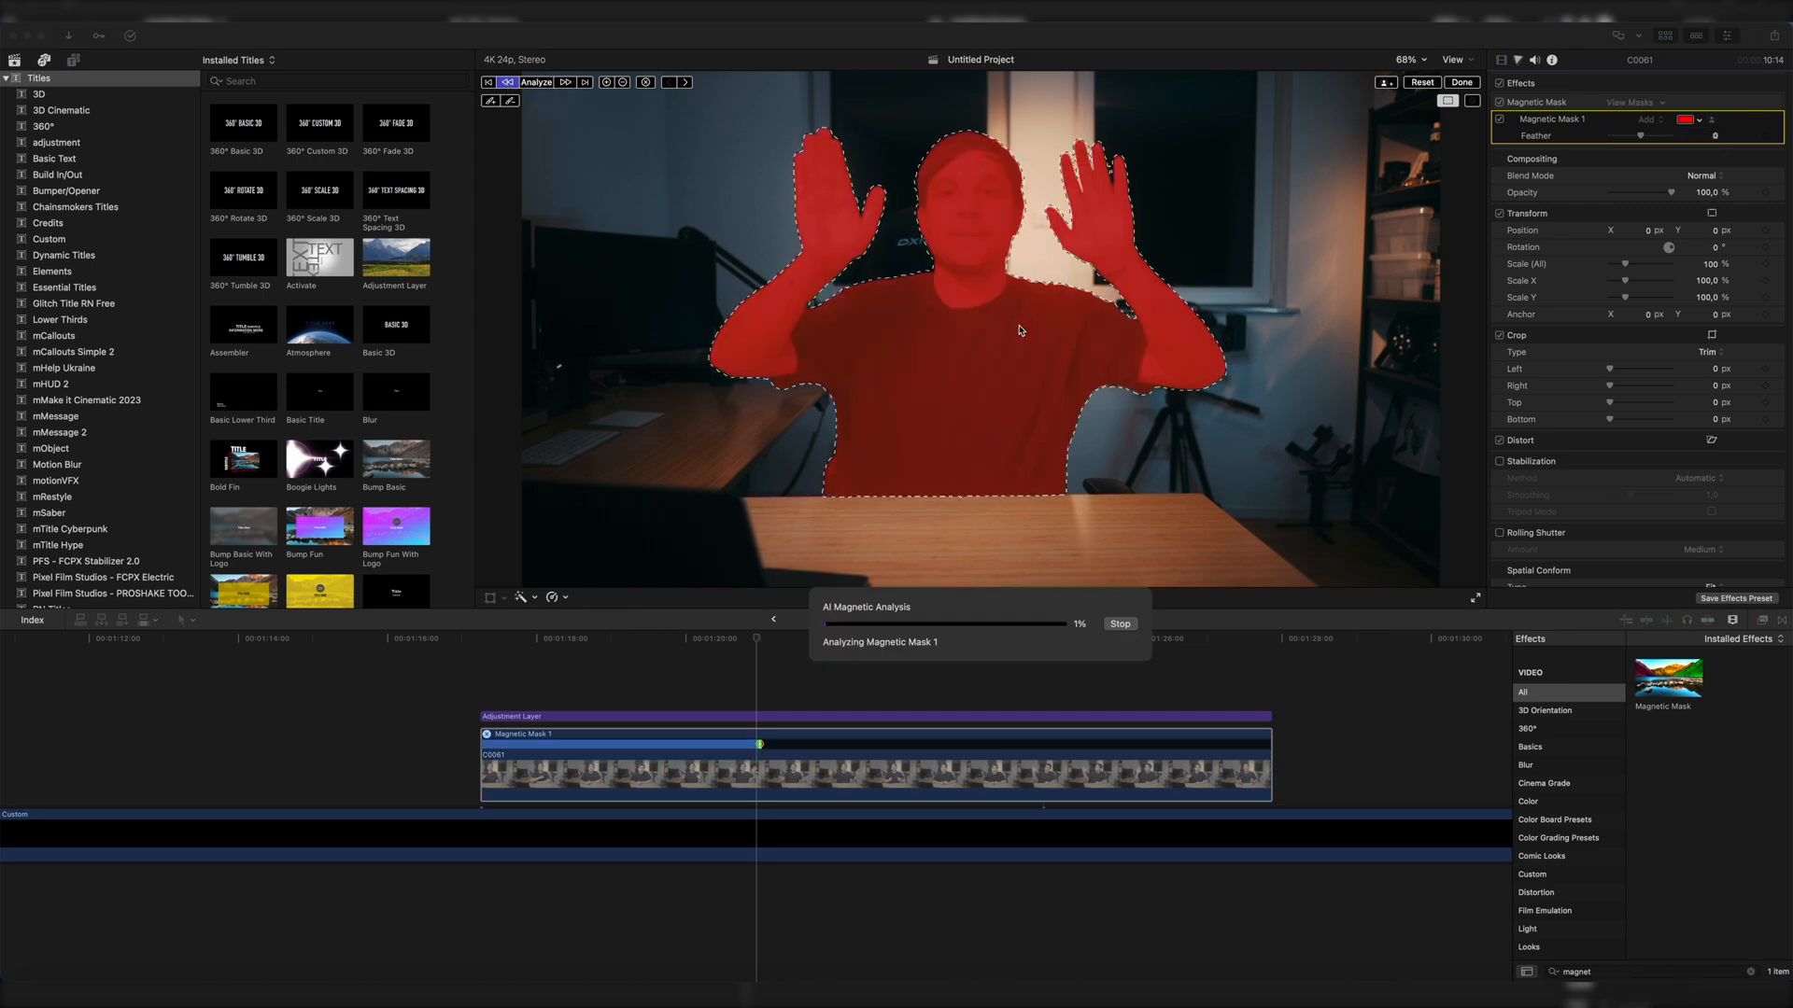
Let the AI Magnetic Analysis complete and exit mask editing to show the man isolated on black.
left_click(564, 80)
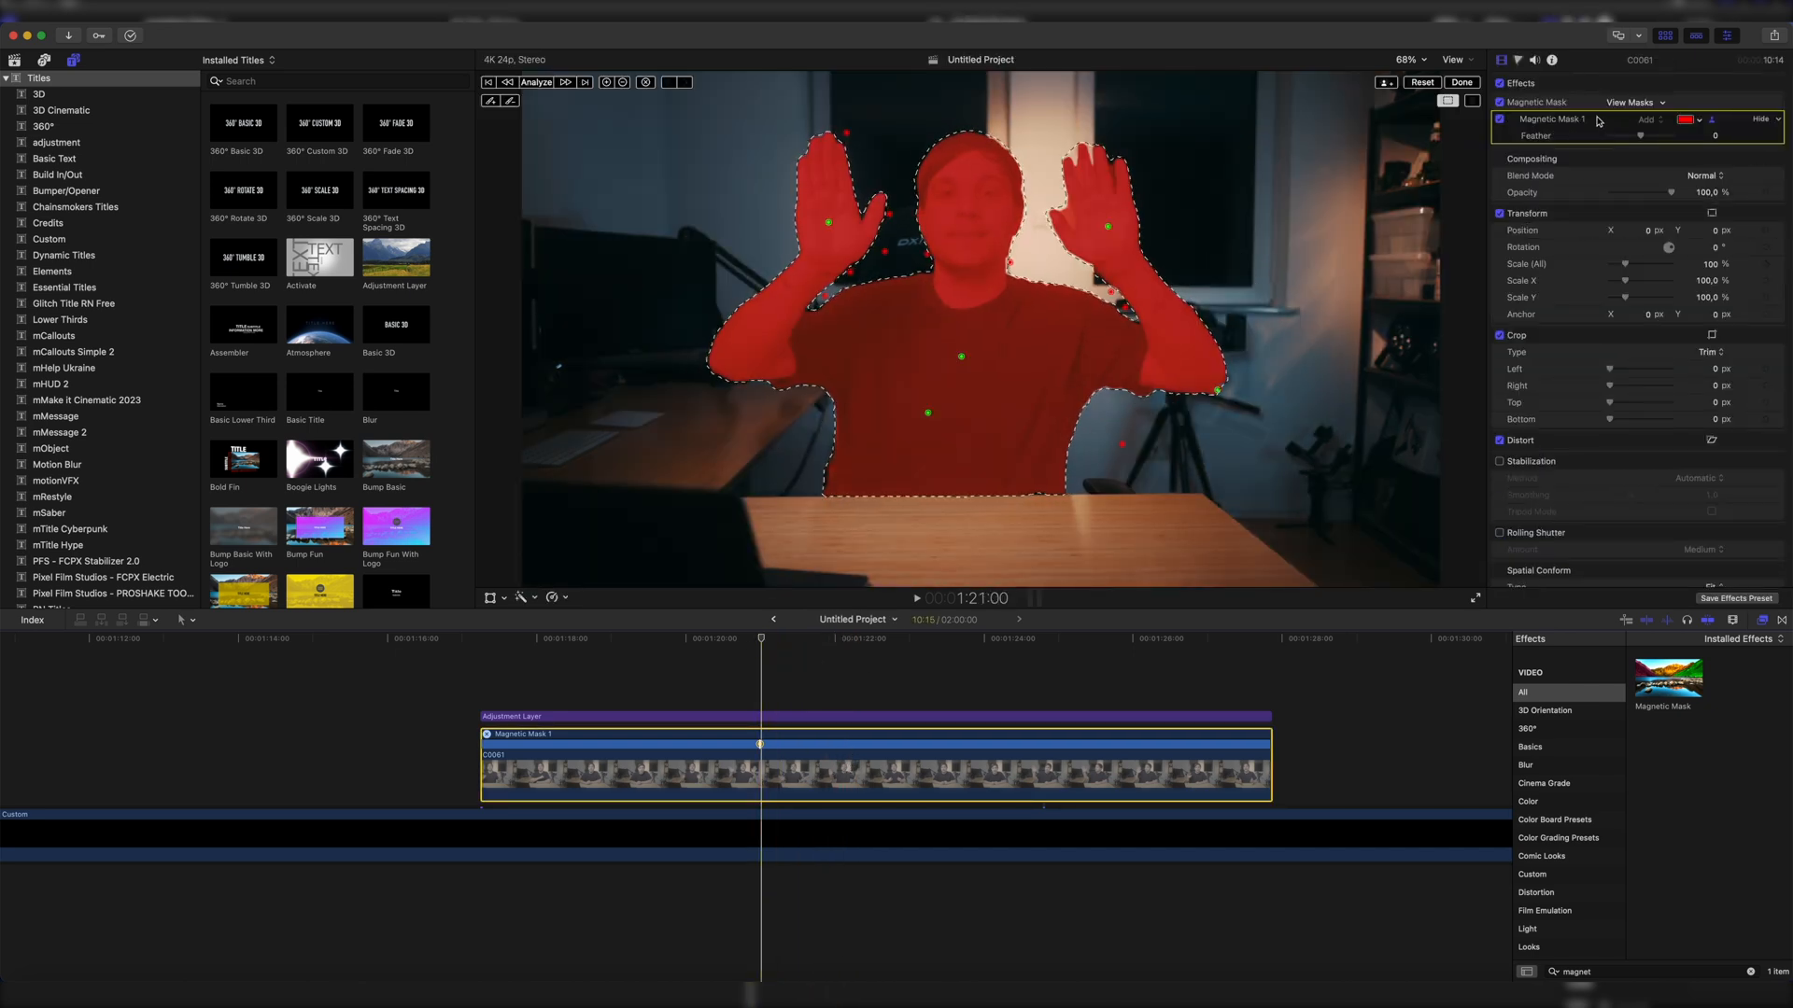
left_click(1460, 82)
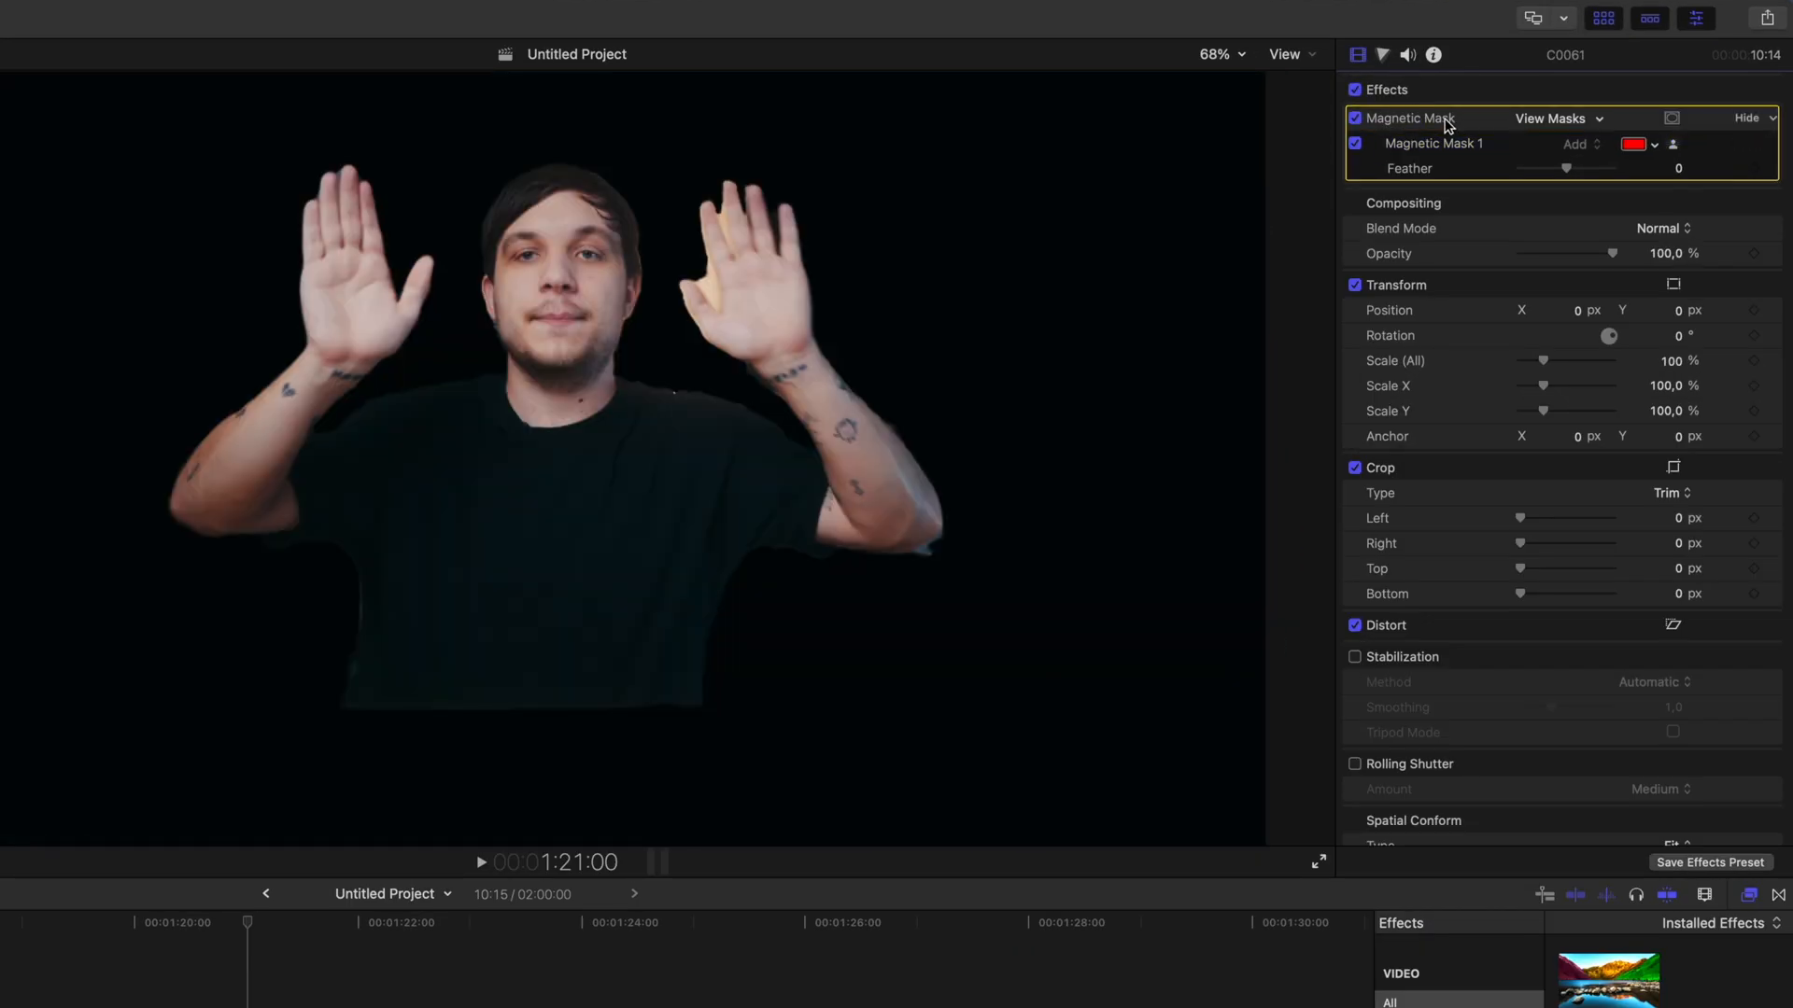